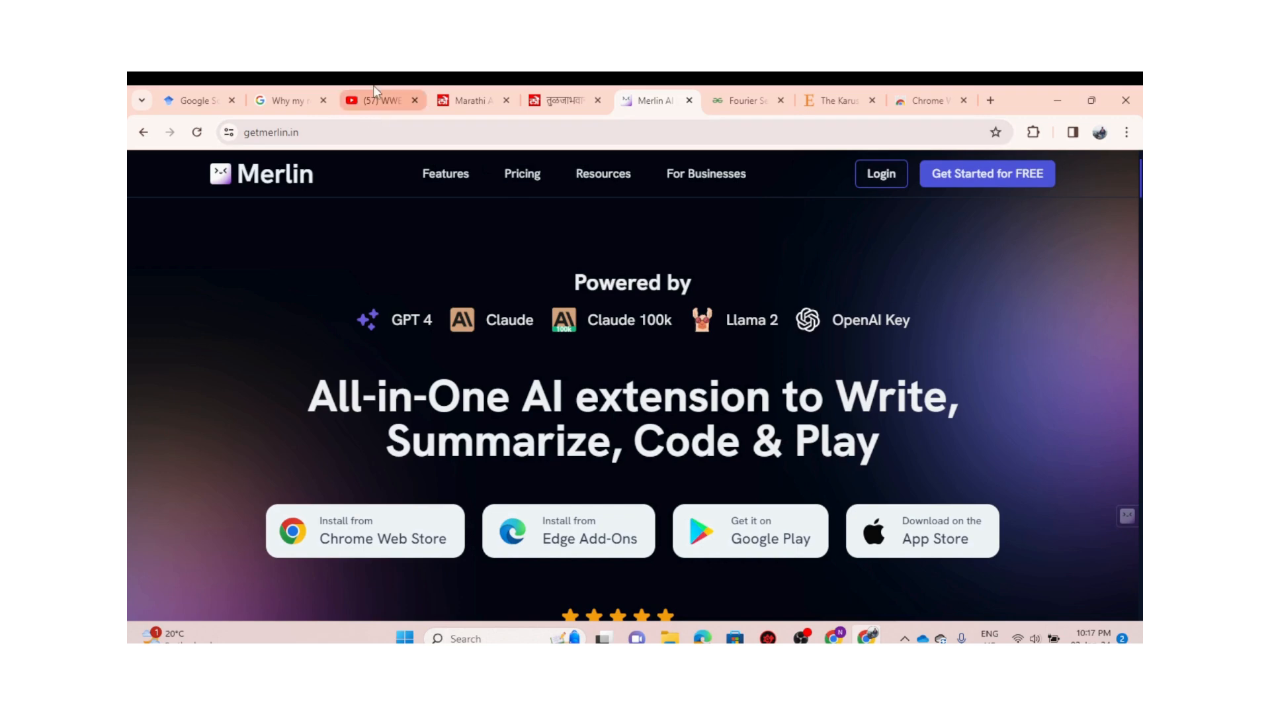
pyautogui.moveTo(381, 99)
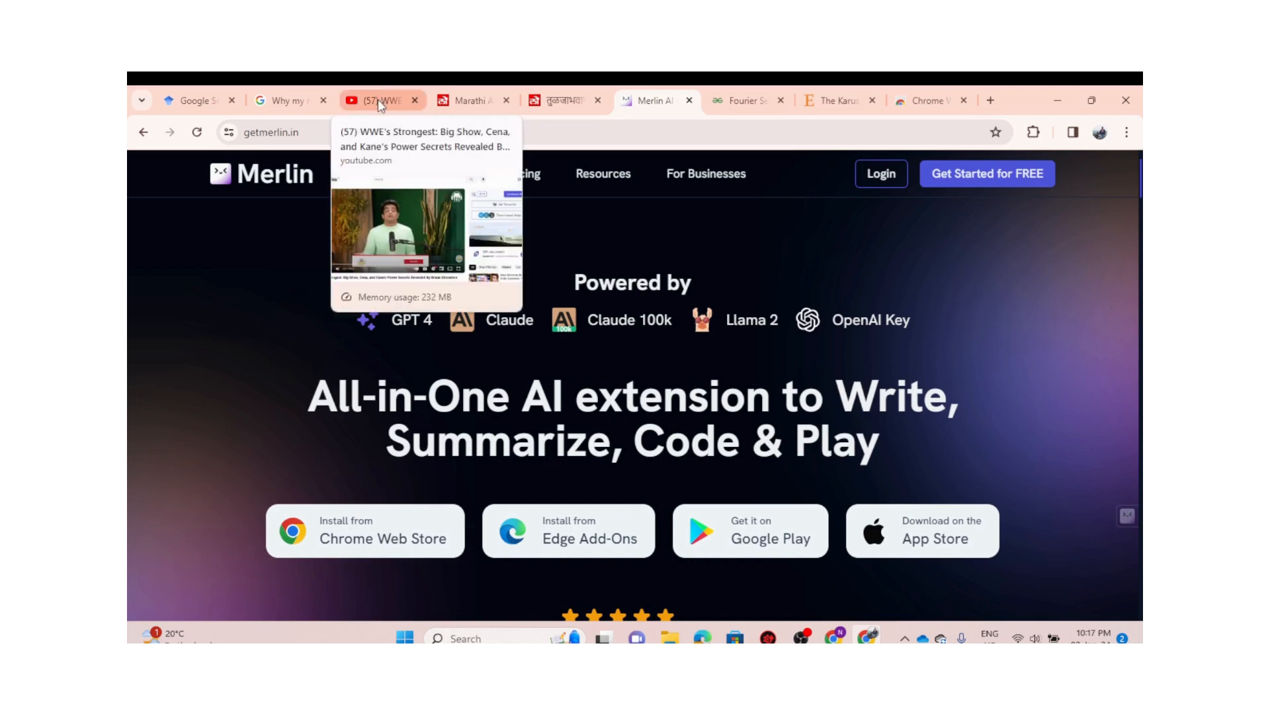
# Switch to the YouTube tab playing the WWE's Strongest wrestlers video
pyautogui.click(381, 100)
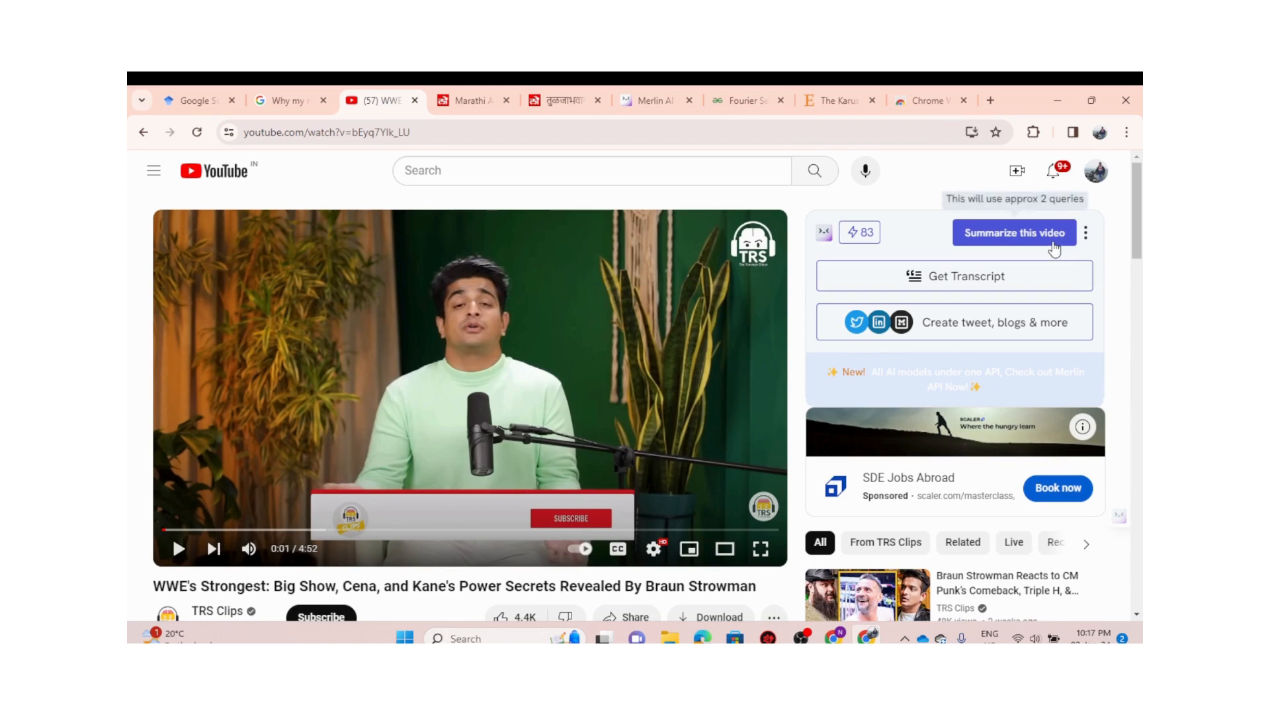
pyautogui.moveTo(1012, 171)
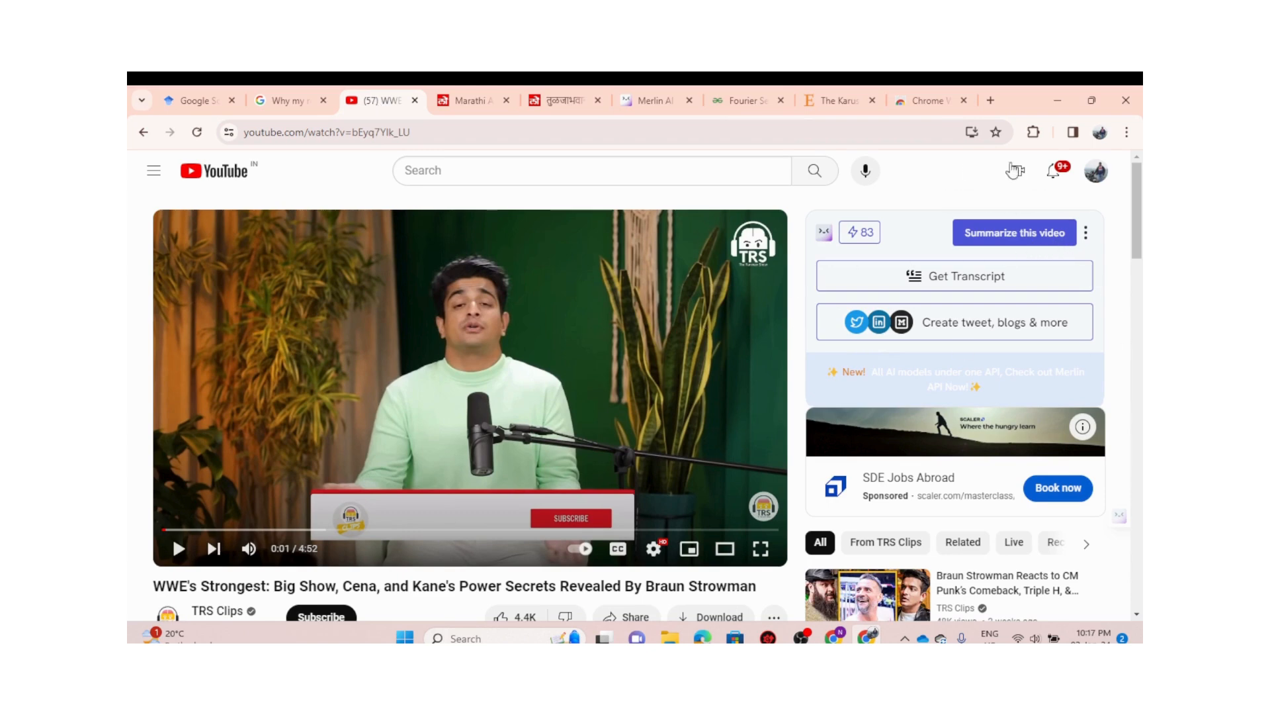
# Fetch the WWE video's transcript in Merlin, then move to its Summarize view
pyautogui.scroll(-3)
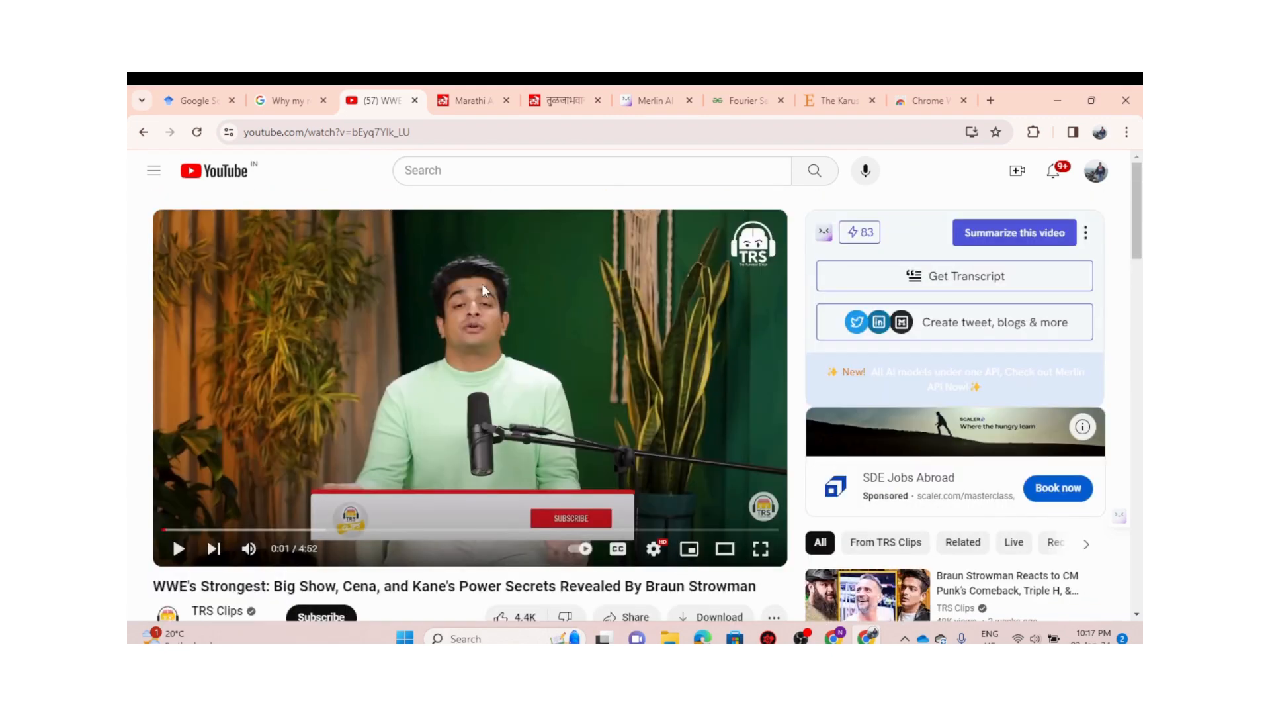
pyautogui.scroll(-3)
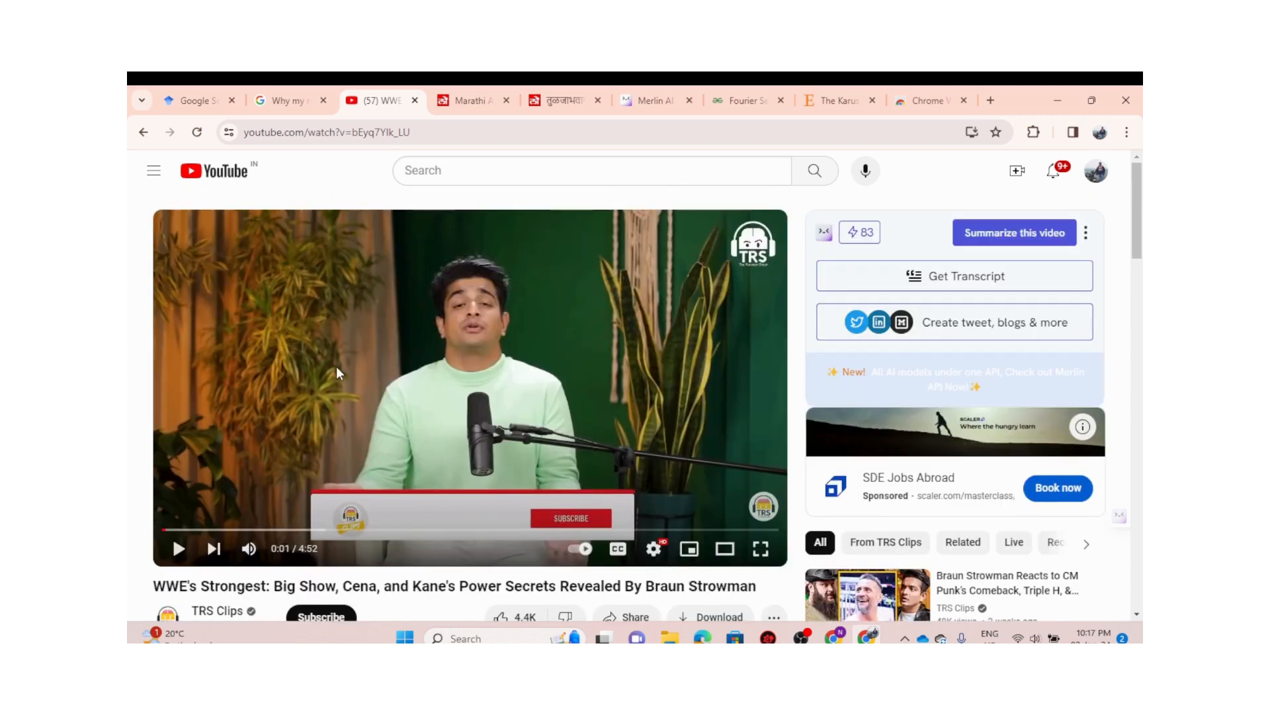
pyautogui.scroll(-3)
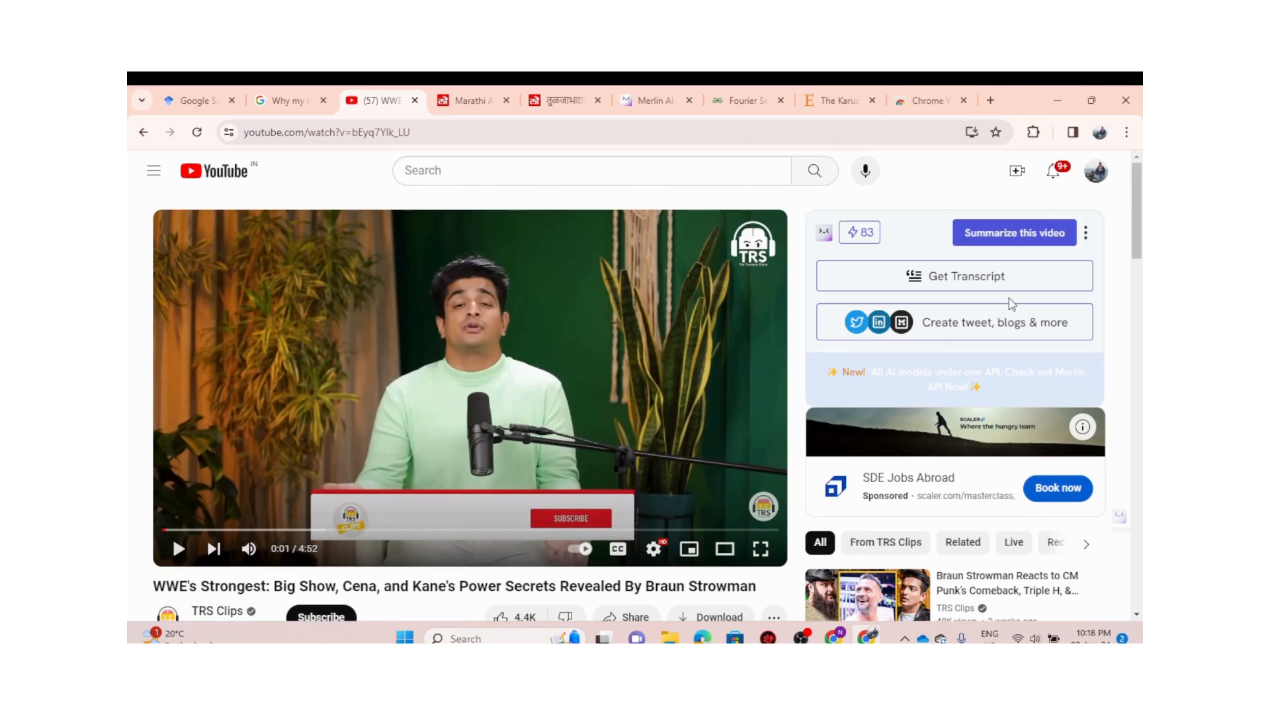
pyautogui.click(954, 275)
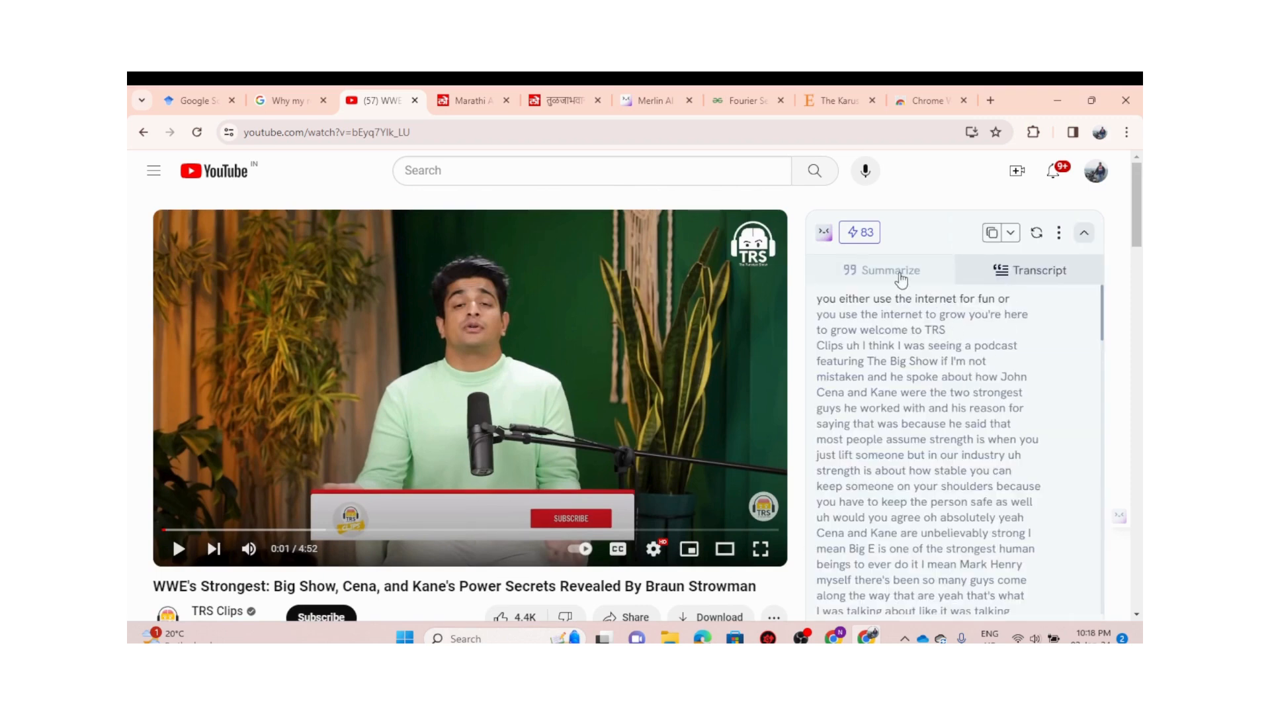
pyautogui.click(882, 270)
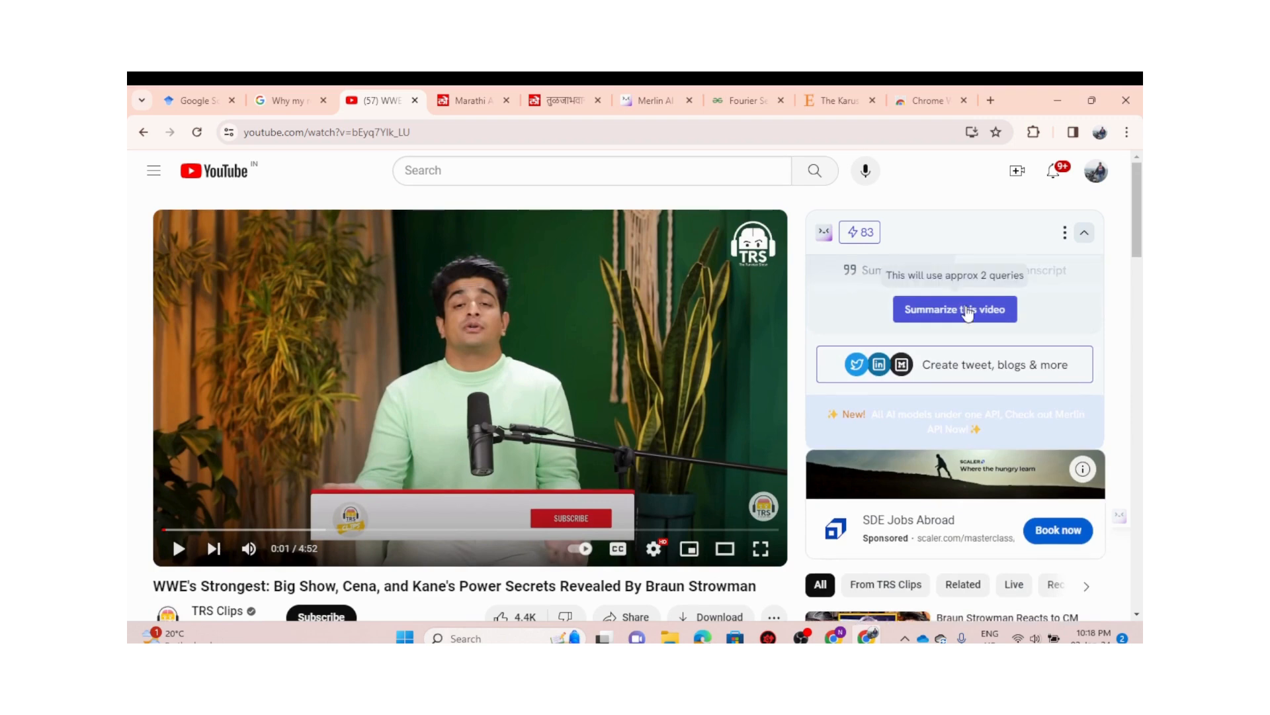
# Generate Merlin's timestamped AI summary of the WWE video and review its key points
pyautogui.click(955, 308)
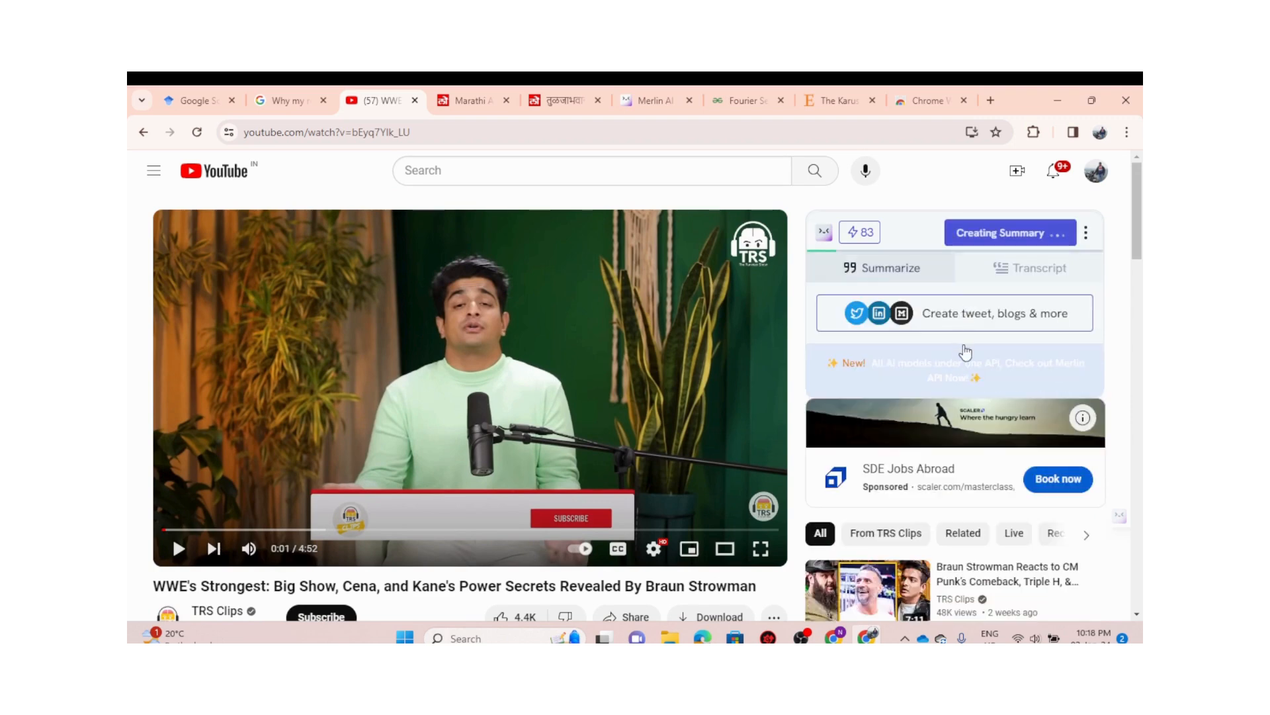
pyautogui.moveTo(995, 258)
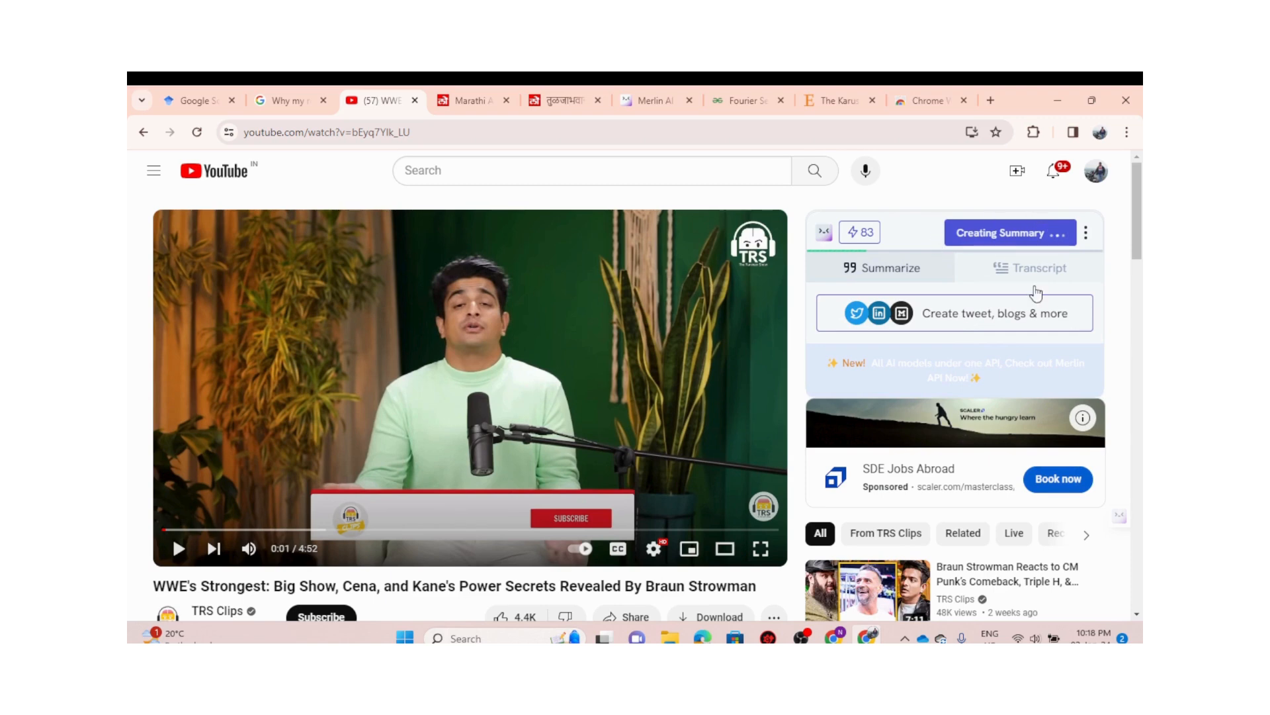
pyautogui.scroll(-3)
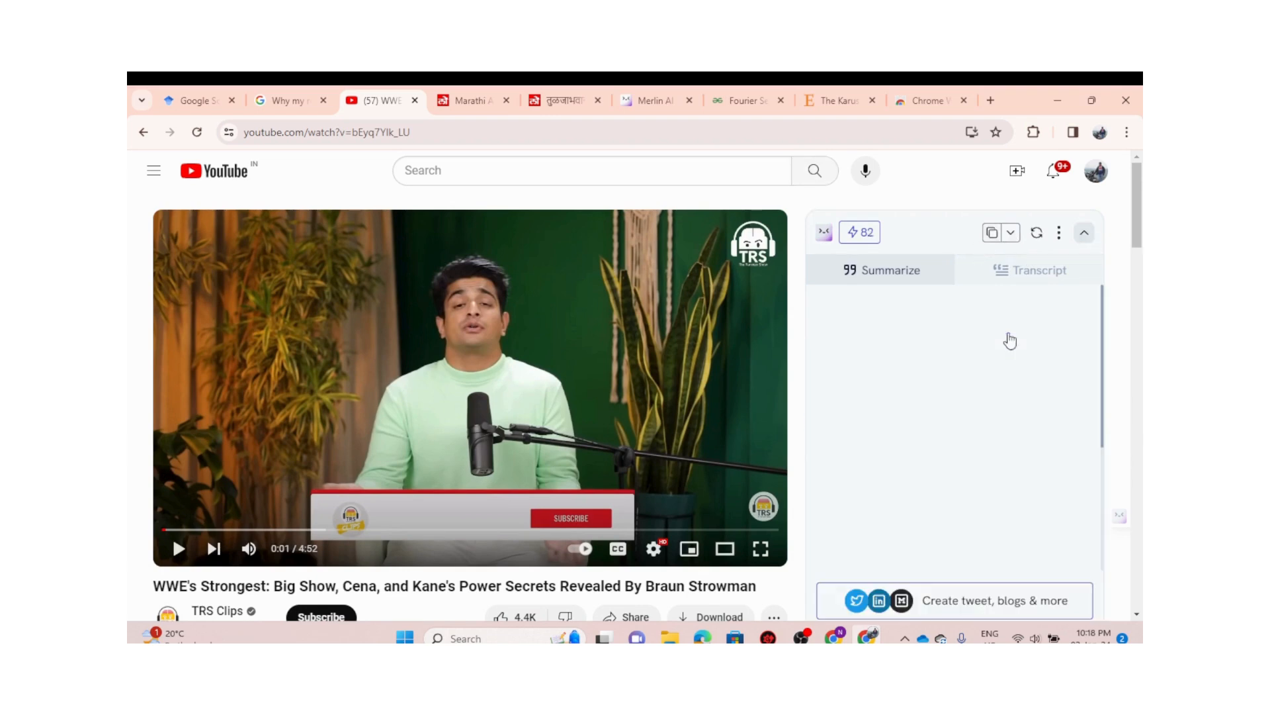
pyautogui.click(881, 270)
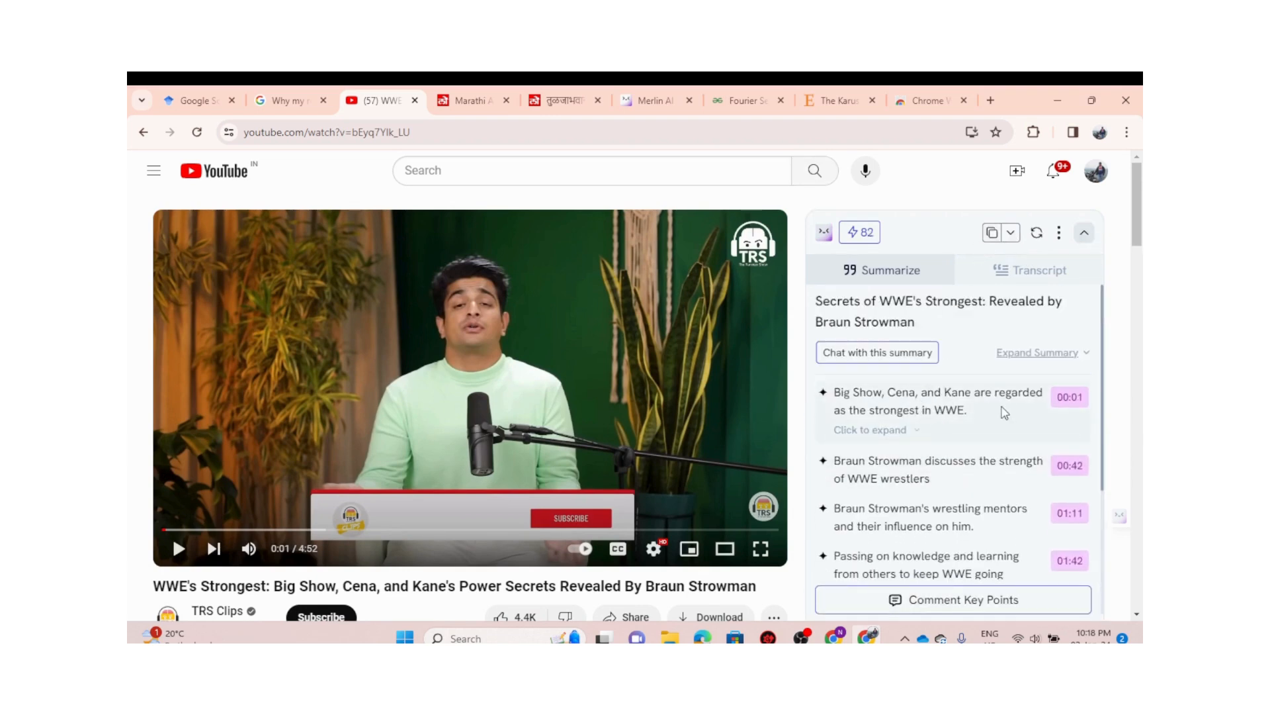
pyautogui.scroll(-3)
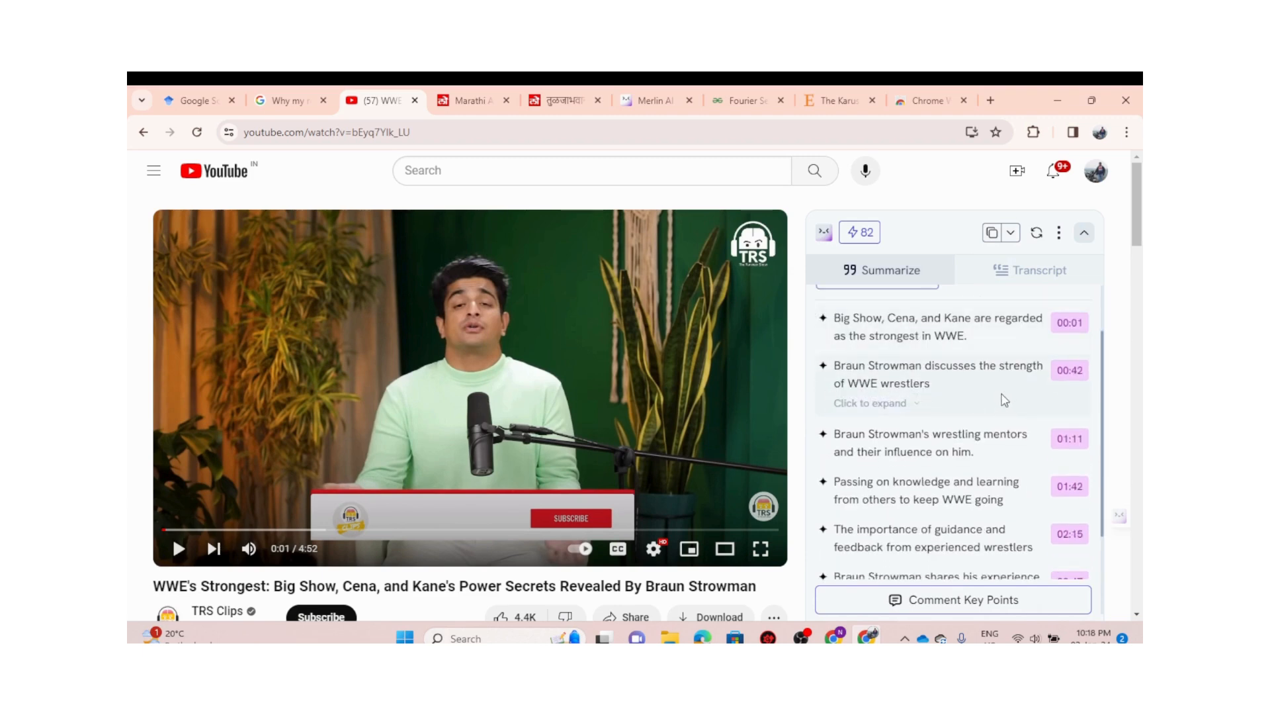
pyautogui.scroll(-3)
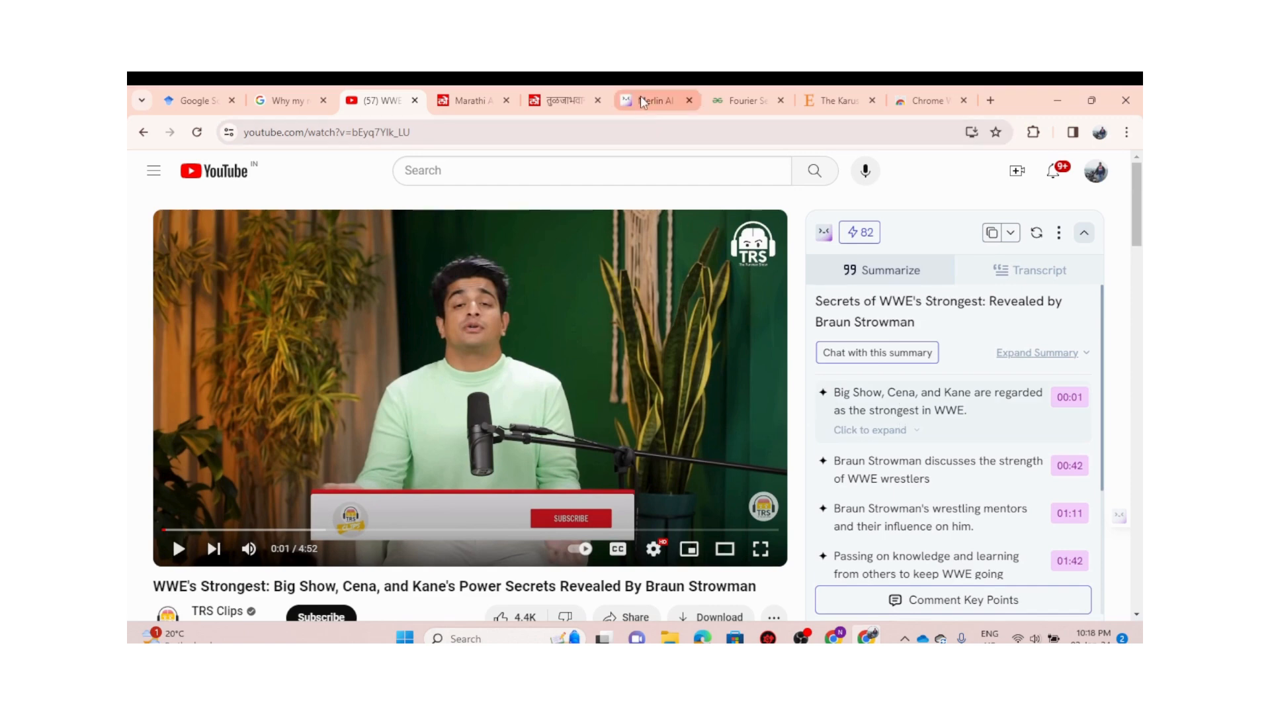
# Return to the Merlin homepage and review its Features menu (Article Summarizer, YouTube Summarizer, WebChat)
pyautogui.click(657, 99)
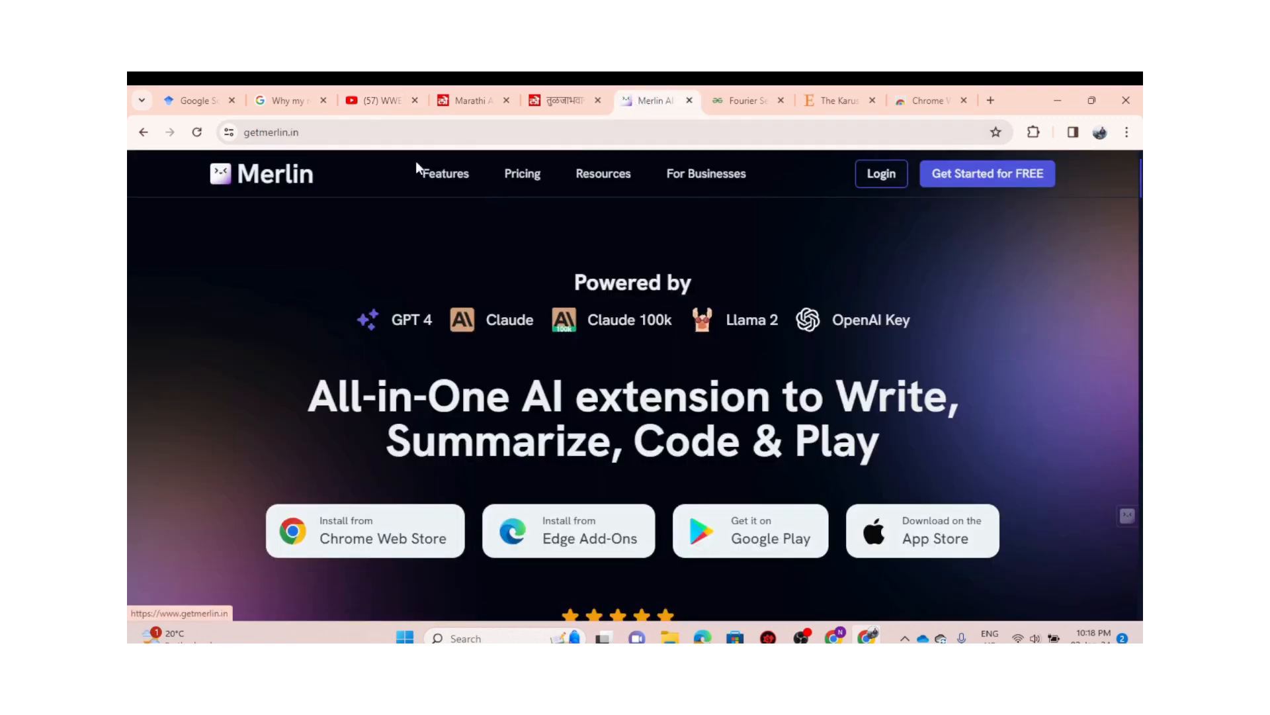
pyautogui.click(445, 174)
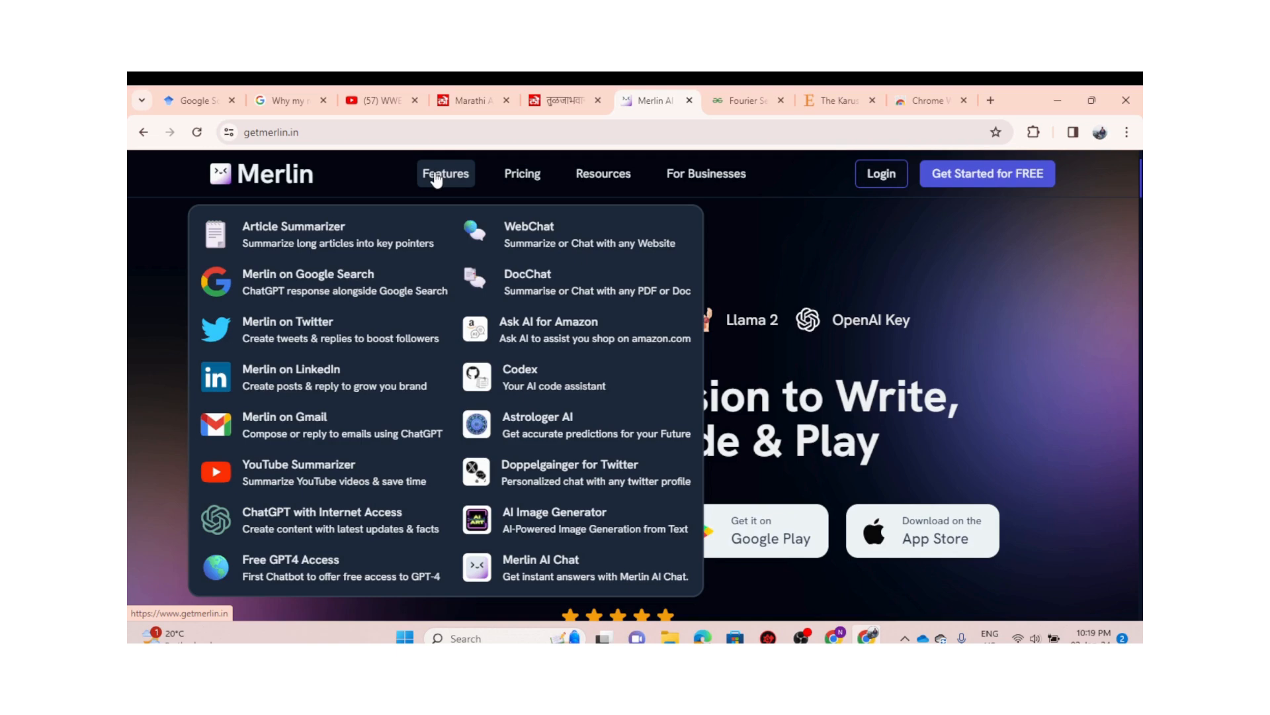
pyautogui.click(446, 173)
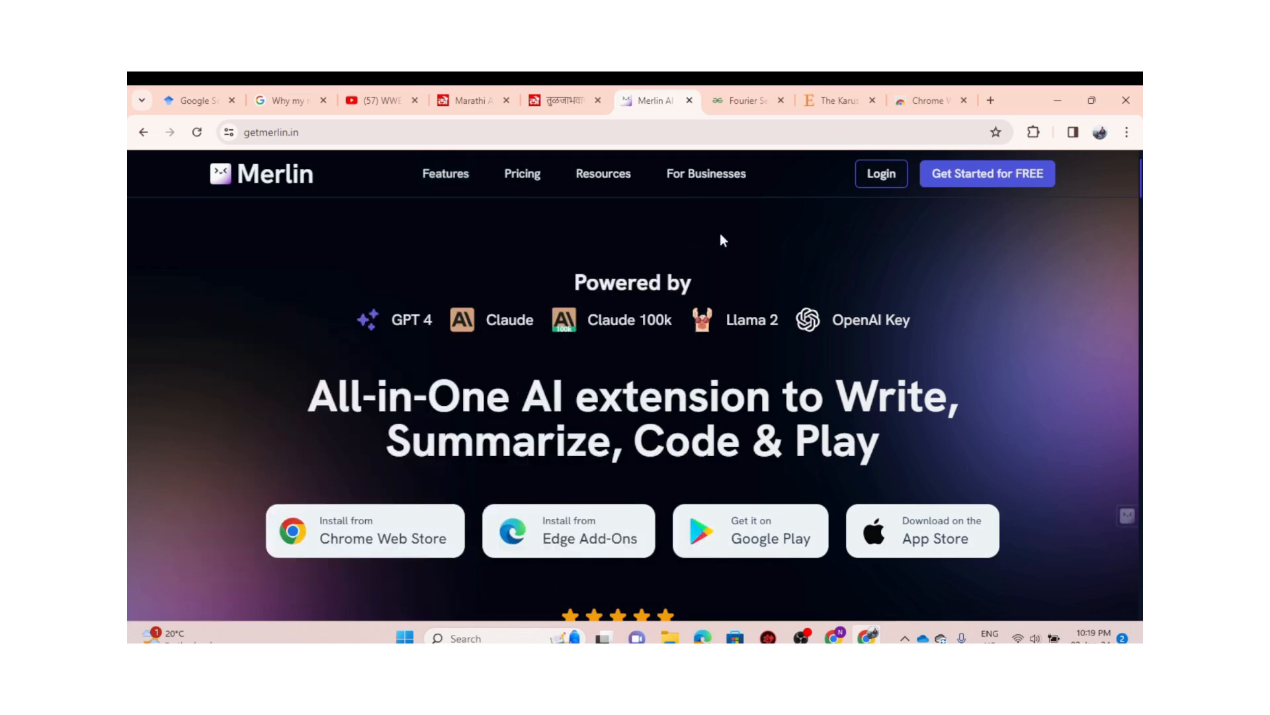